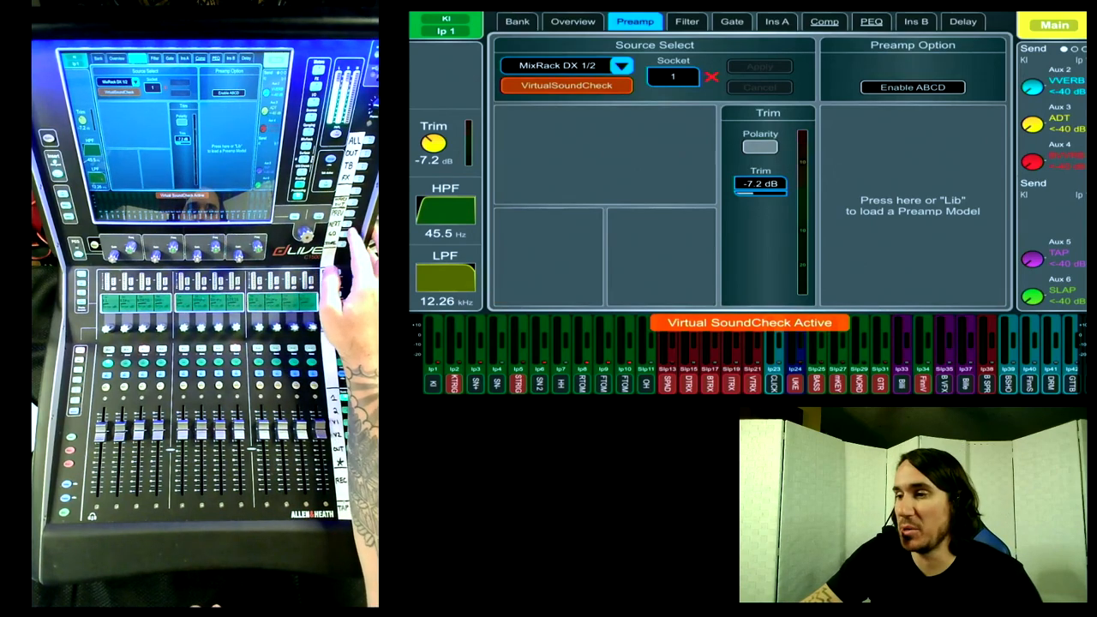
# - Bring up the Scene Manager with the stored scene list showing DRUMS PRE SAT
pyautogui.click(913, 206)
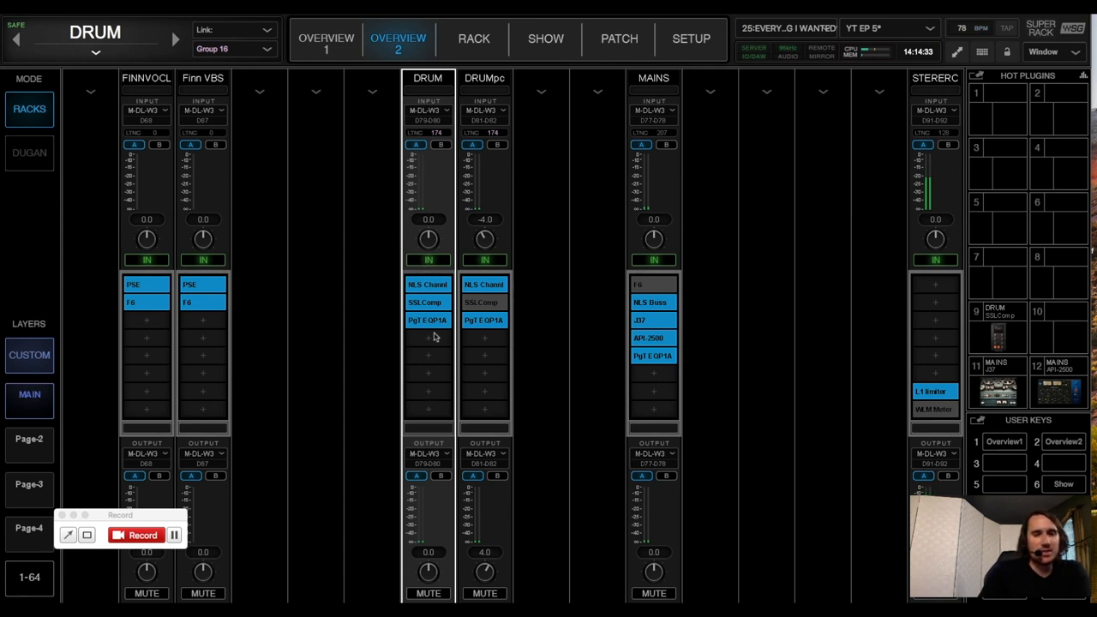
pyautogui.moveTo(463, 221)
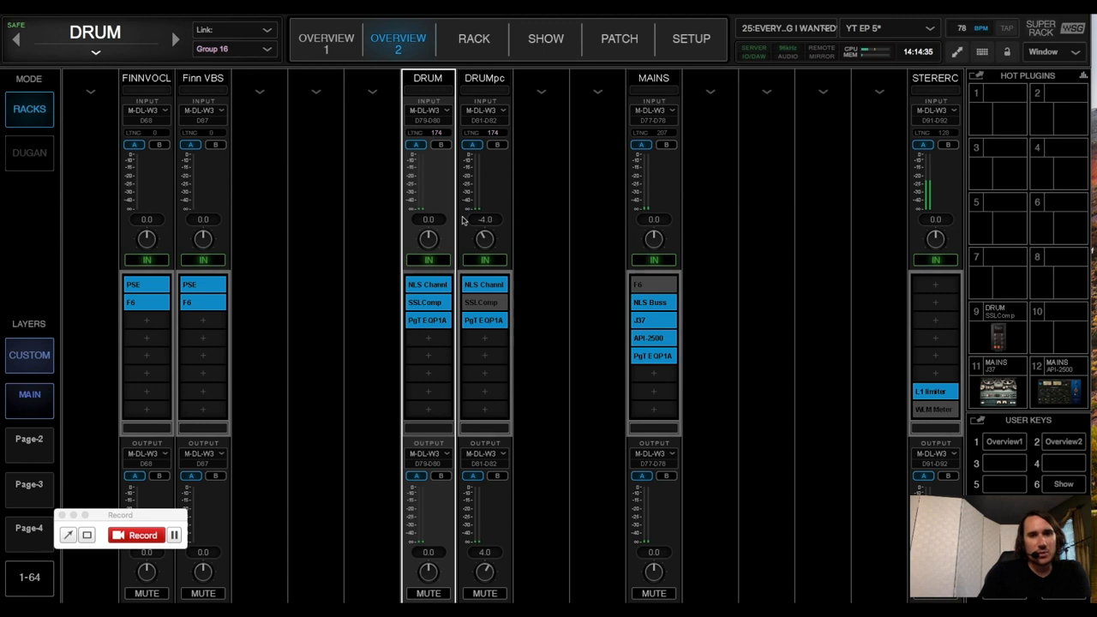
pyautogui.moveTo(468, 245)
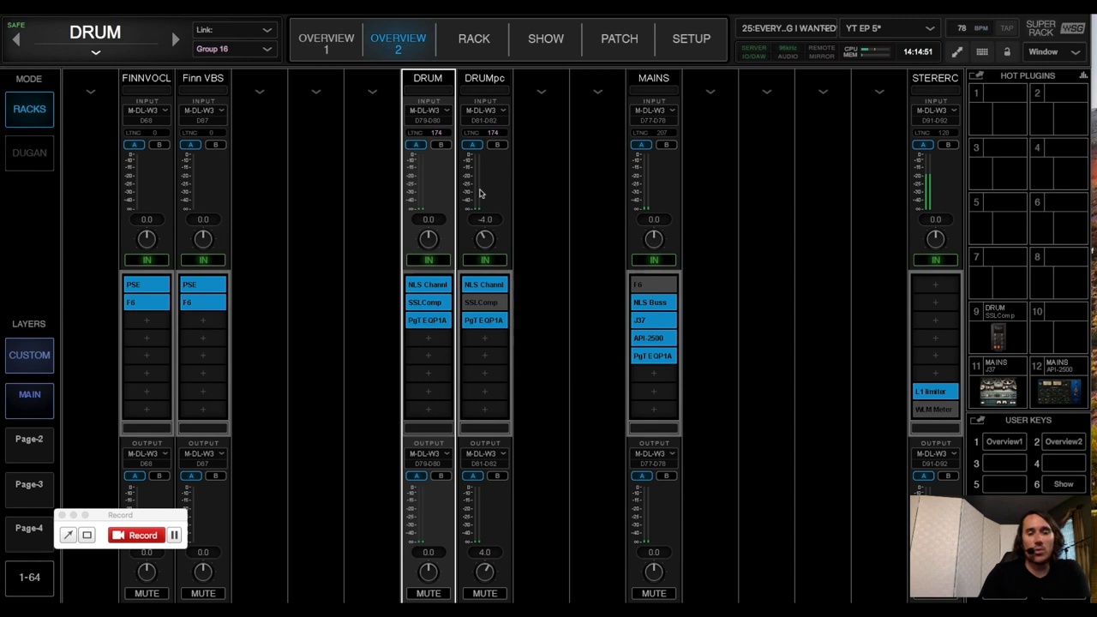
pyautogui.moveTo(431, 406)
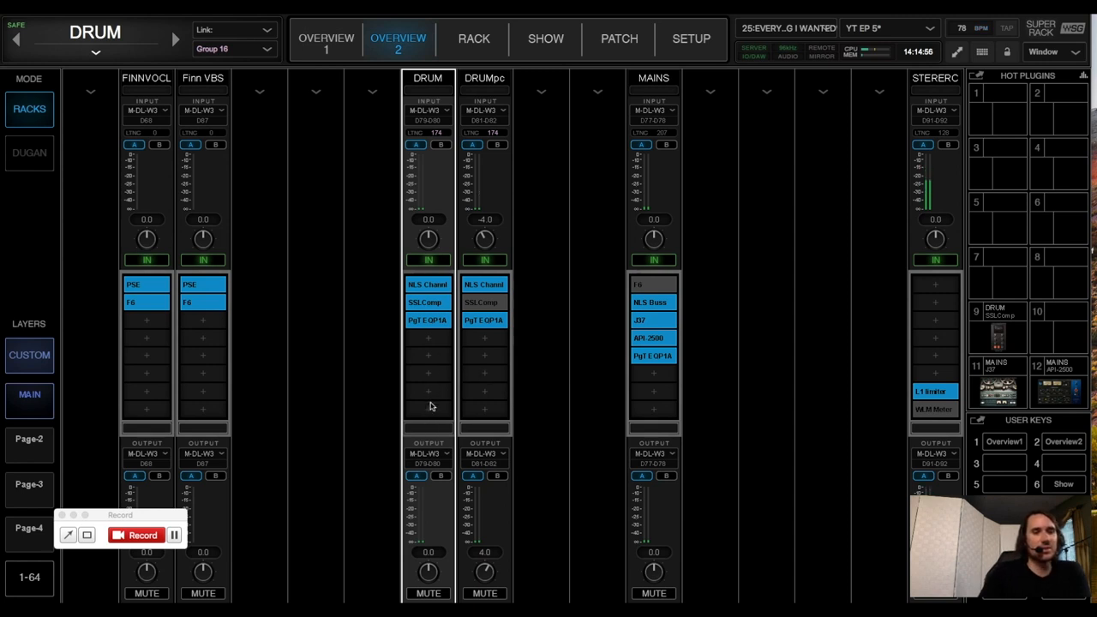
pyautogui.moveTo(431, 474)
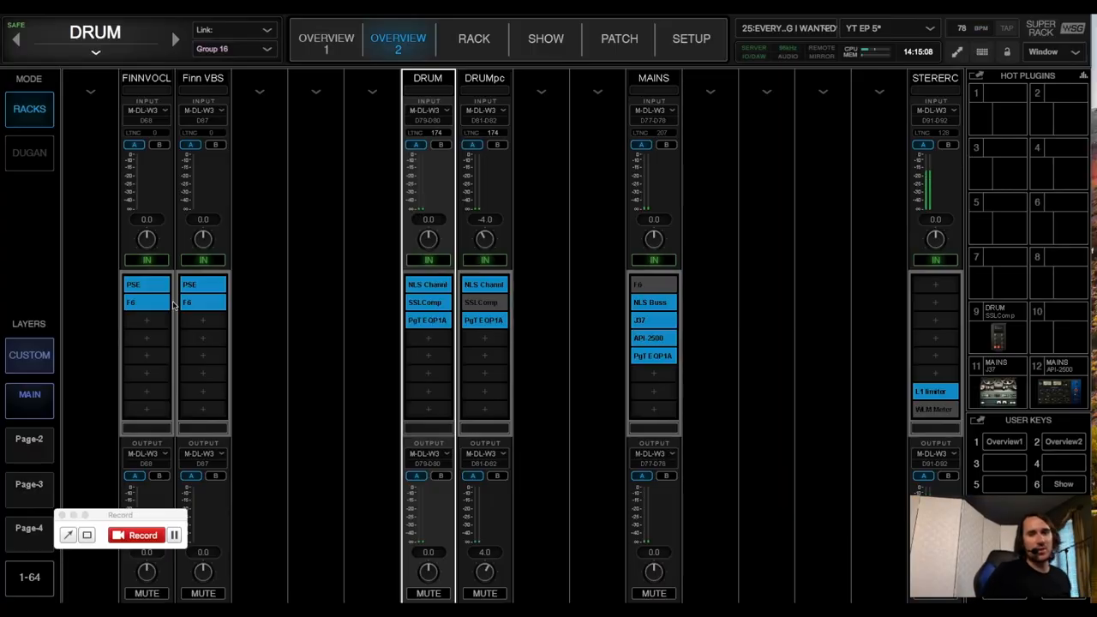
pyautogui.moveTo(297, 275)
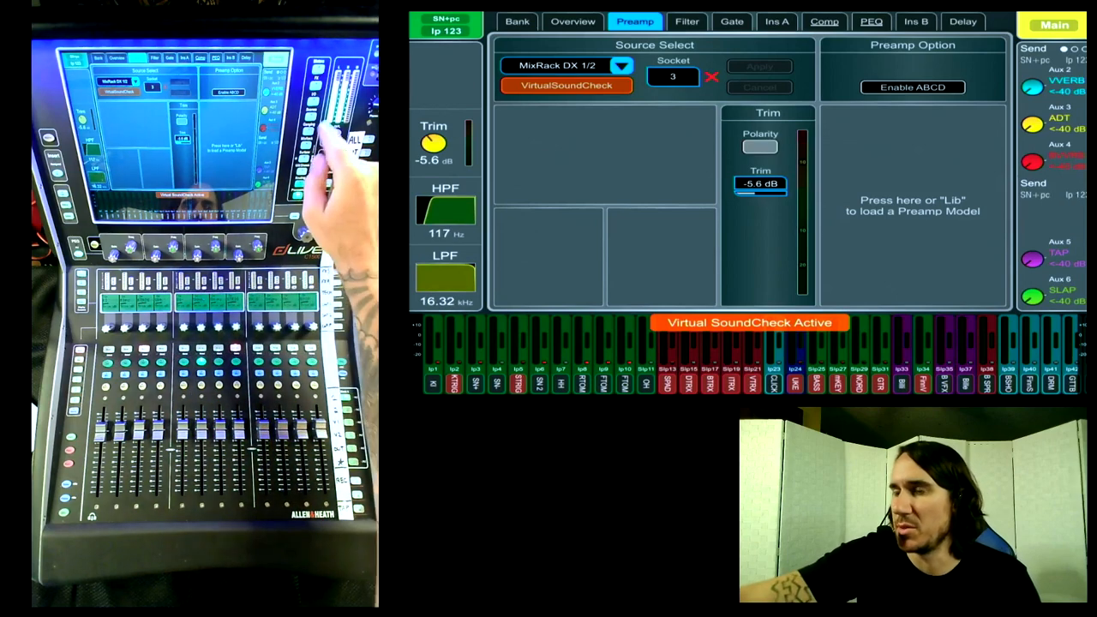
pyautogui.click(525, 21)
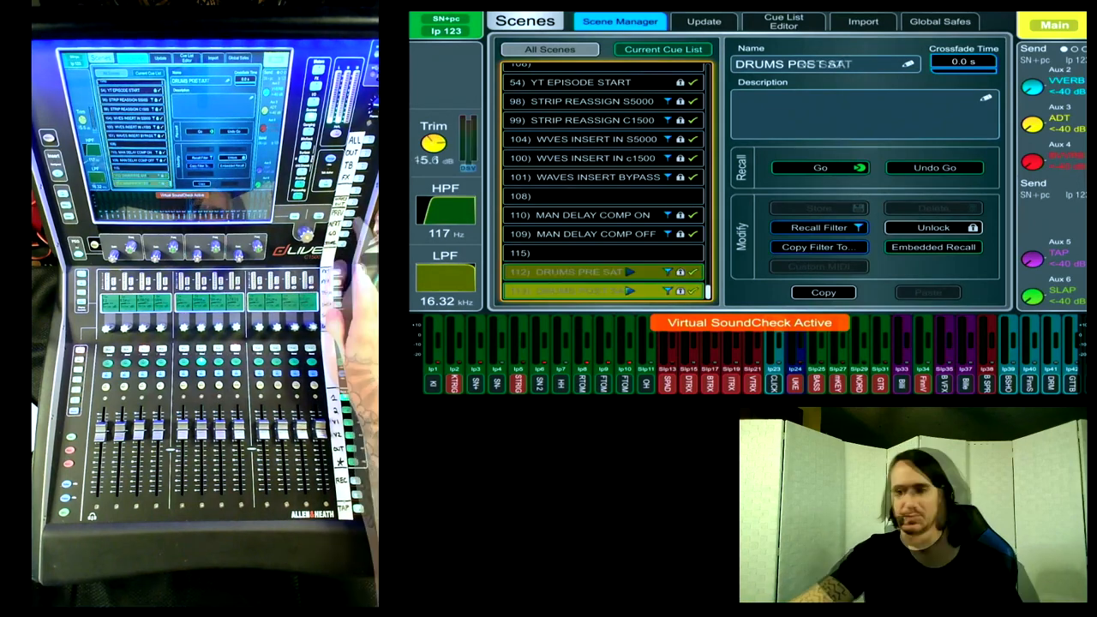
# - Recall scene 112 DRUMS PRE SAT, then scene 113 DRUMS POST SAT
pyautogui.click(579, 290)
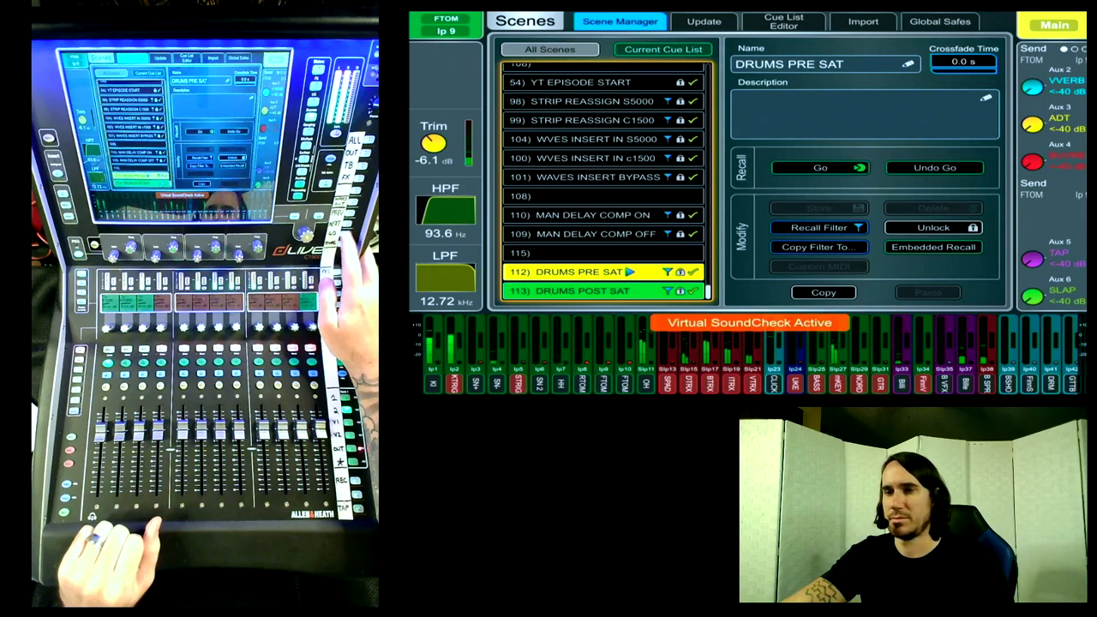
pyautogui.click(600, 290)
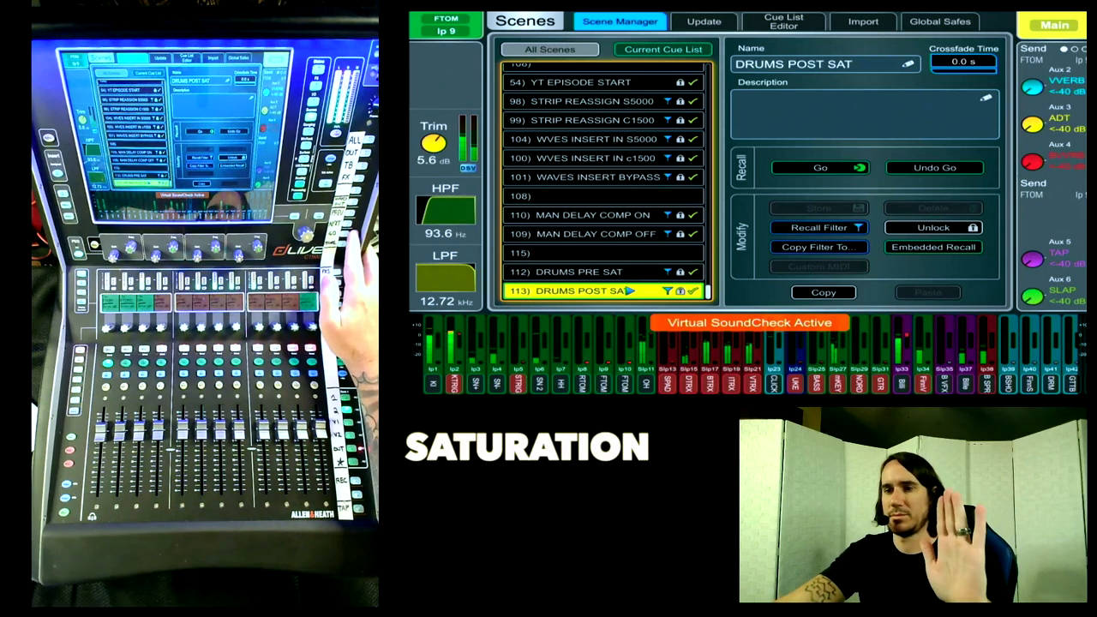